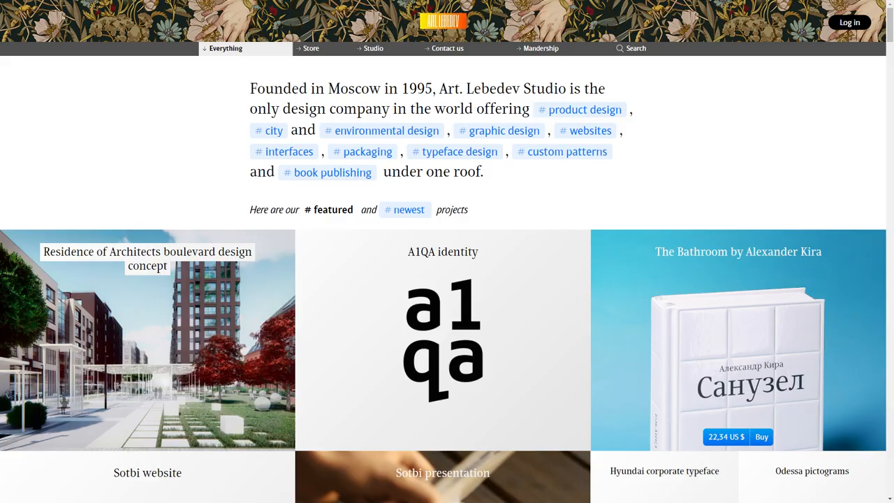
# Step: Set the U key's text colour to the blue swatch from Basic colors
pyautogui.click(375, 47)
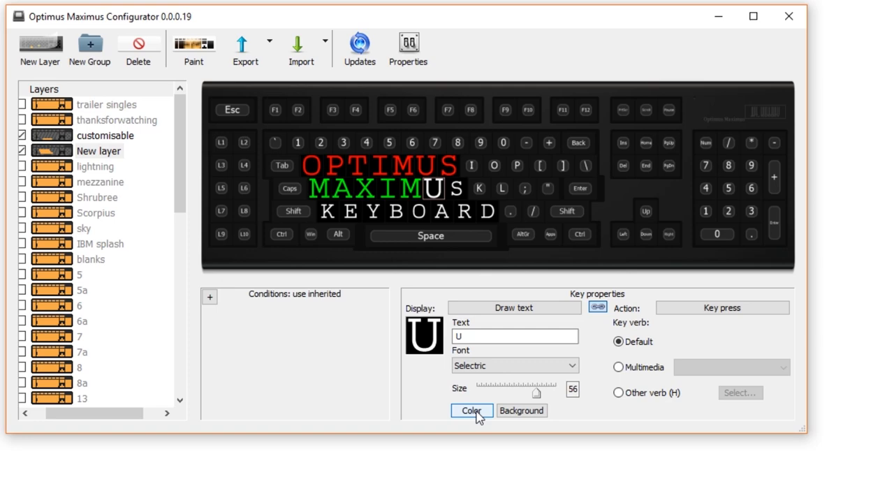
pyautogui.click(472, 411)
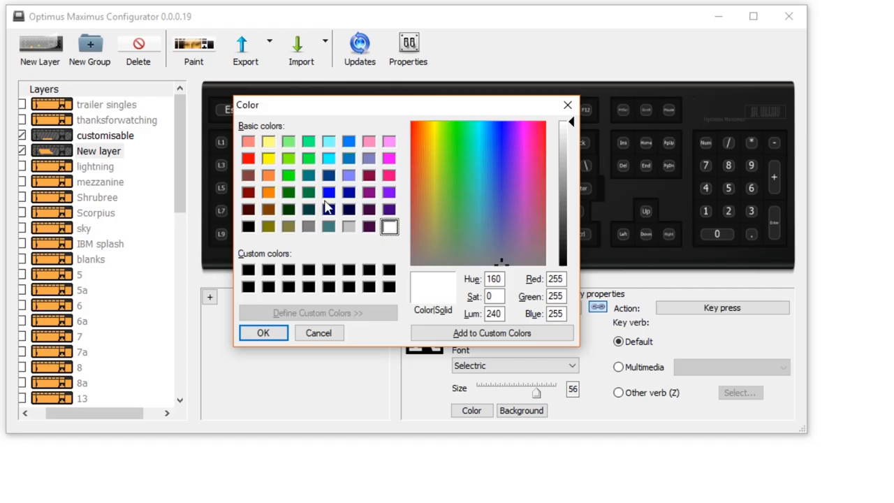
pyautogui.click(328, 193)
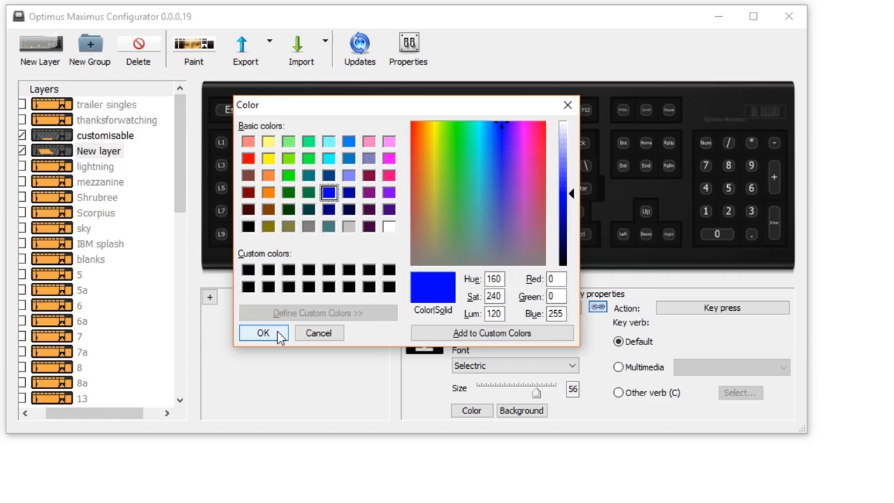
pyautogui.click(263, 332)
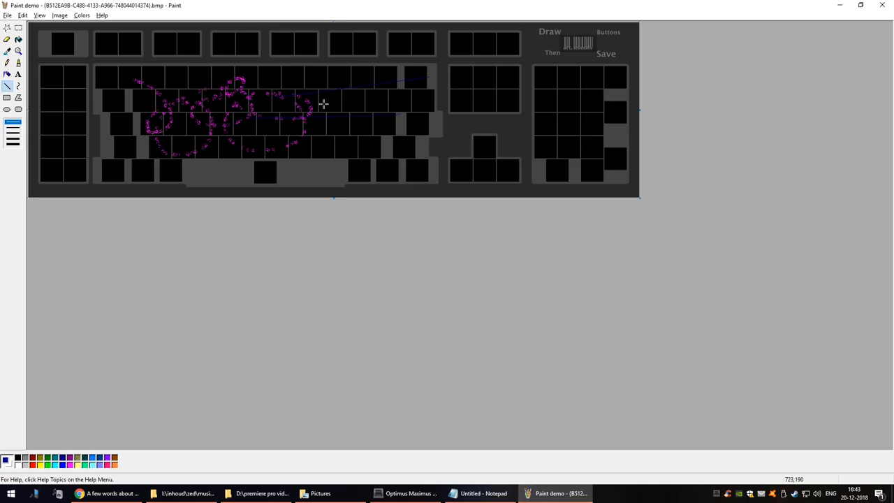
# Step: Save the scribbled-over keyboard template image from the File menu
pyautogui.click(8, 14)
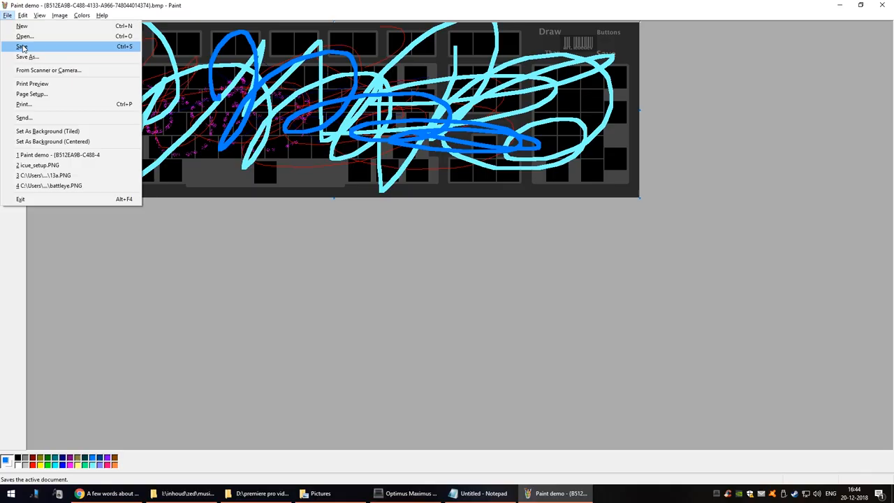